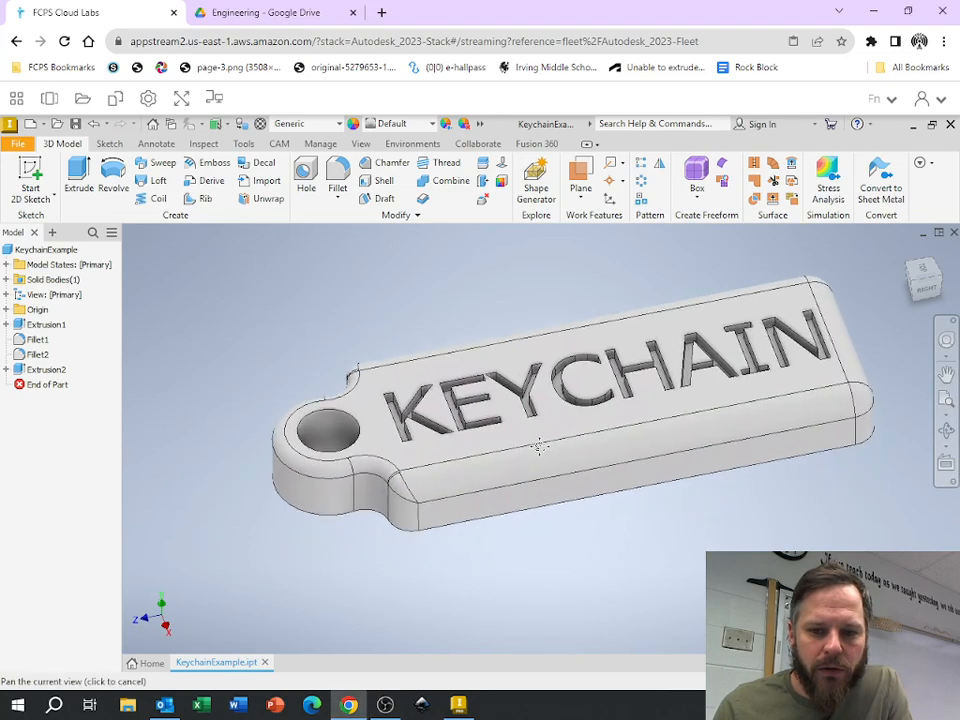
- Begin Save As for the keychain model and drop down the Save in location list
{"action": "left_click_drag", "start_coordinate": [540, 444], "coordinate": [576, 544]}
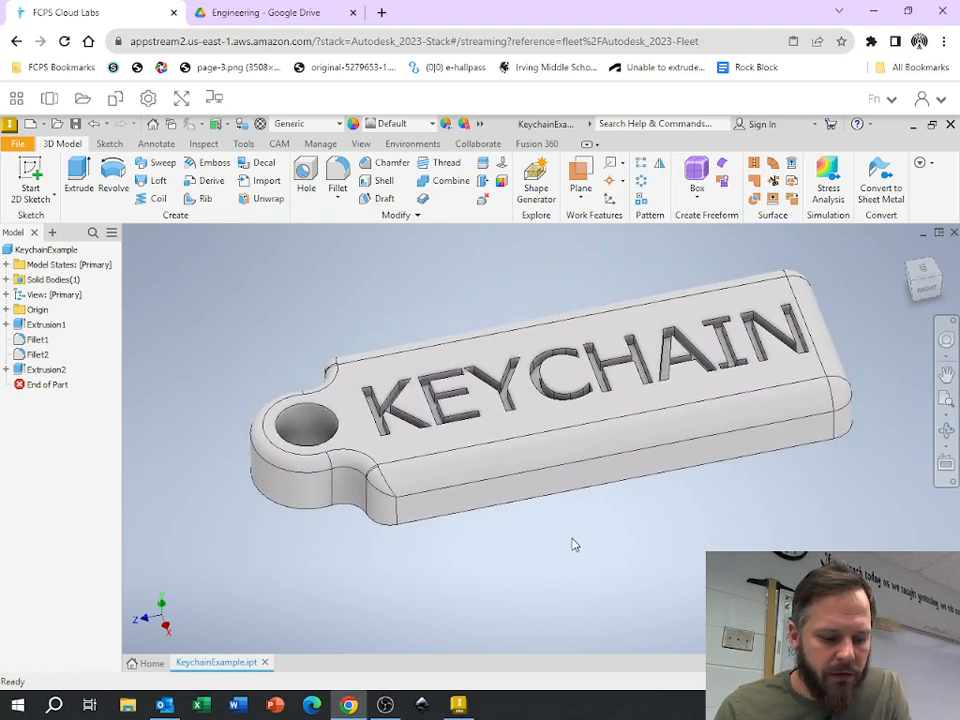
{"action": "left_click_drag", "start_coordinate": [576, 544], "coordinate": [540, 400]}
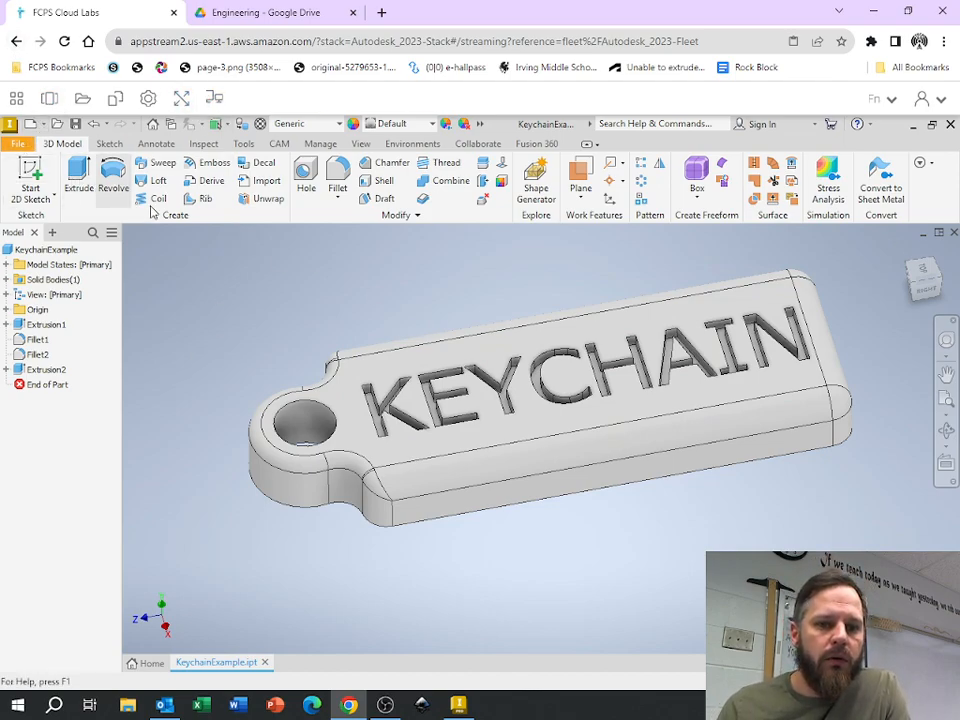
{"action": "left_click_drag", "start_coordinate": [540, 400], "coordinate": [488, 516]}
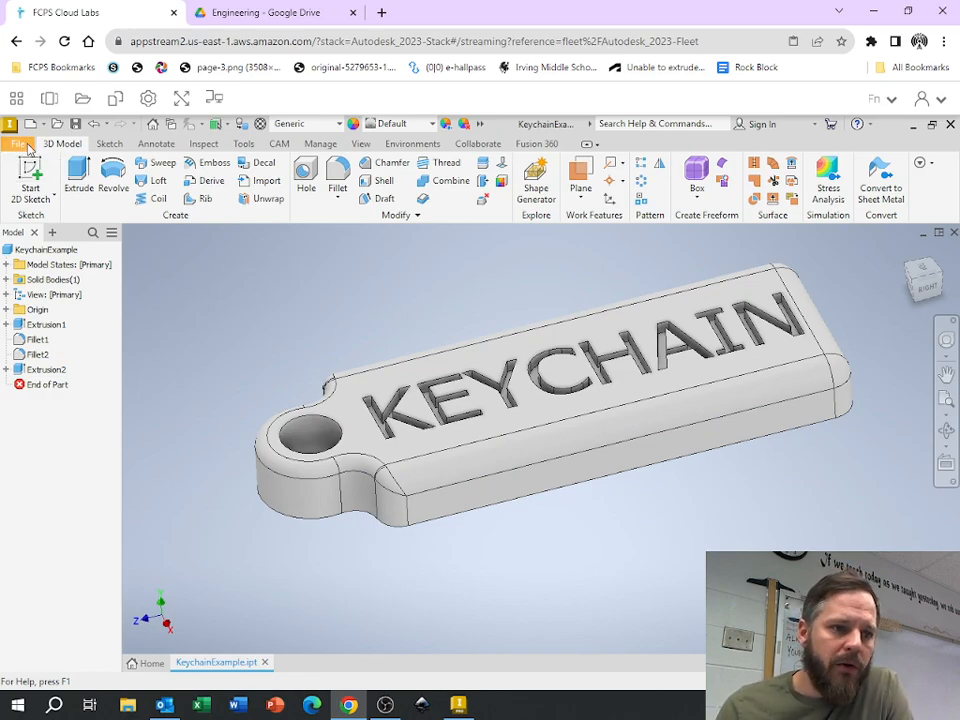
{"action": "left_click", "coordinate": [16, 144]}
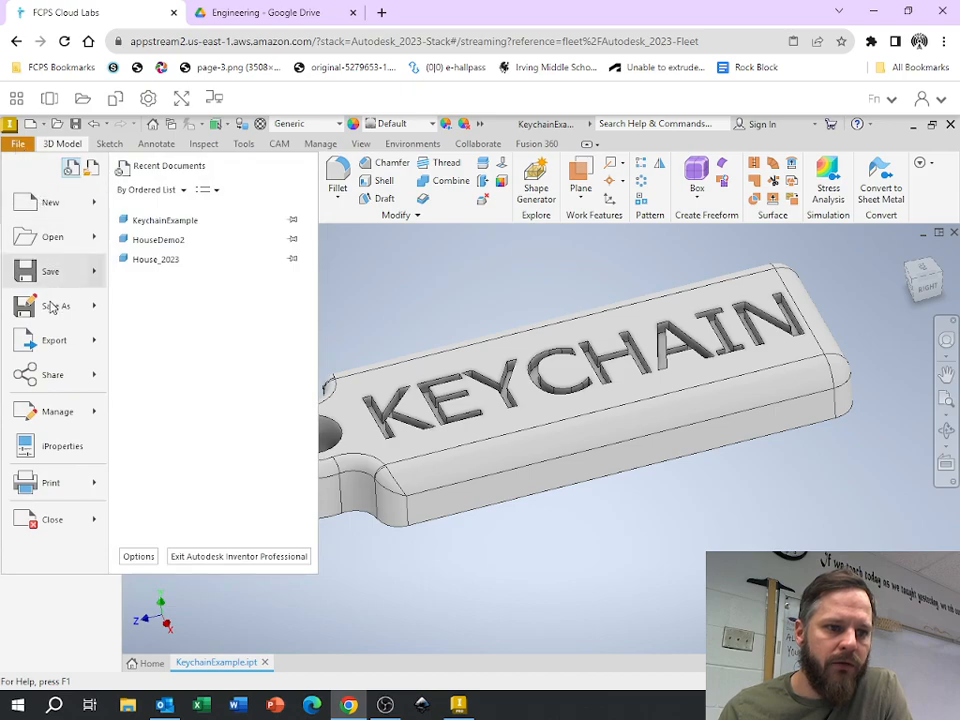
{"action": "left_click", "coordinate": [54, 340]}
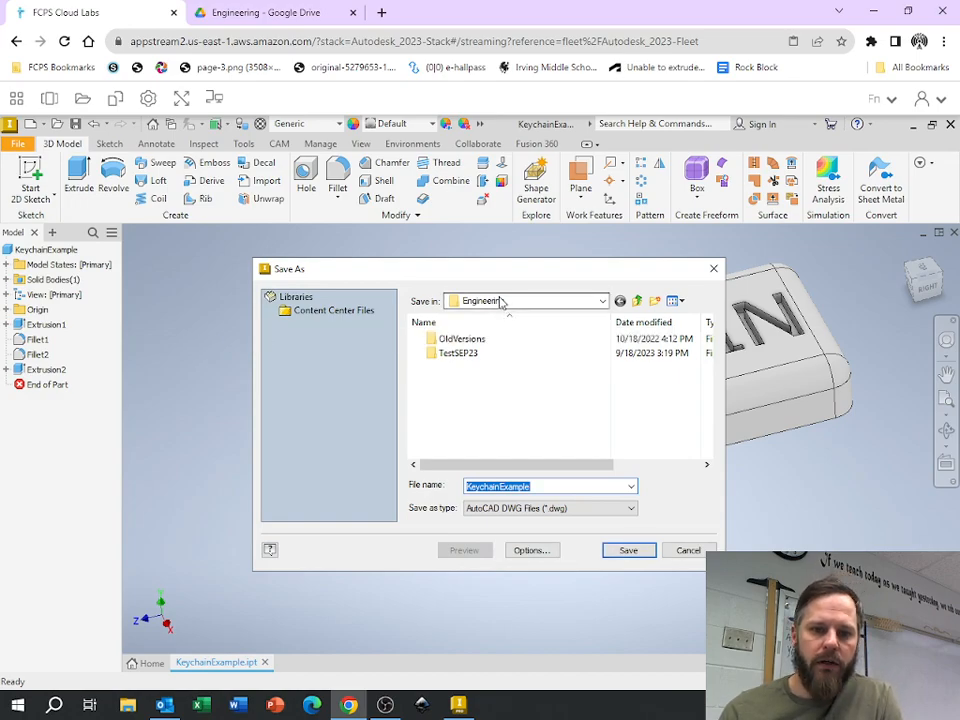
{"action": "mouse_move", "coordinate": [512, 308]}
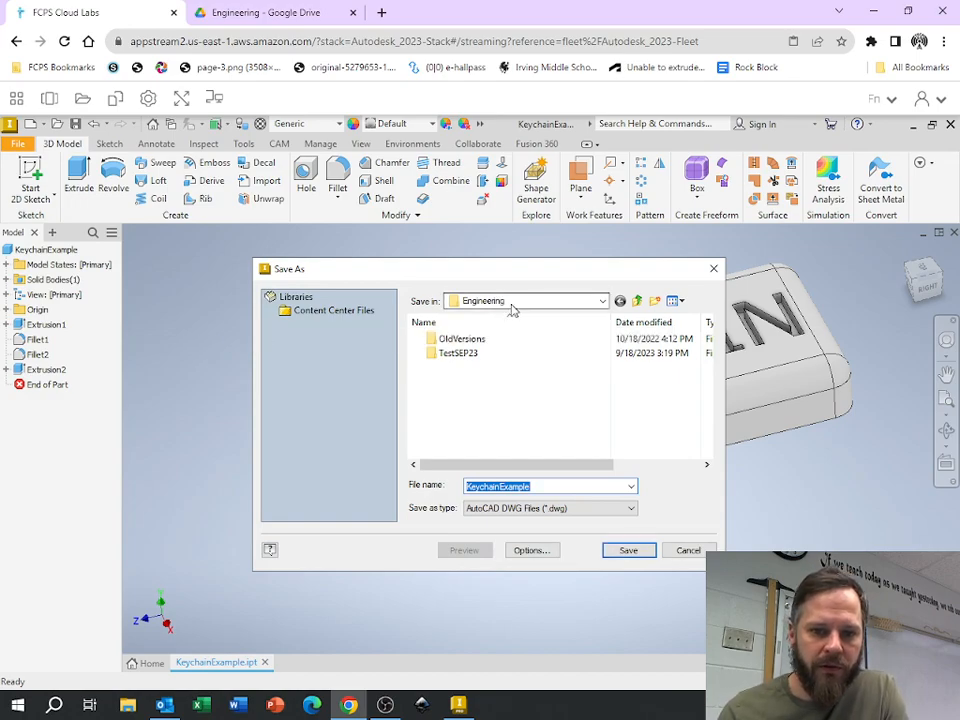
{"action": "left_click", "coordinate": [604, 300]}
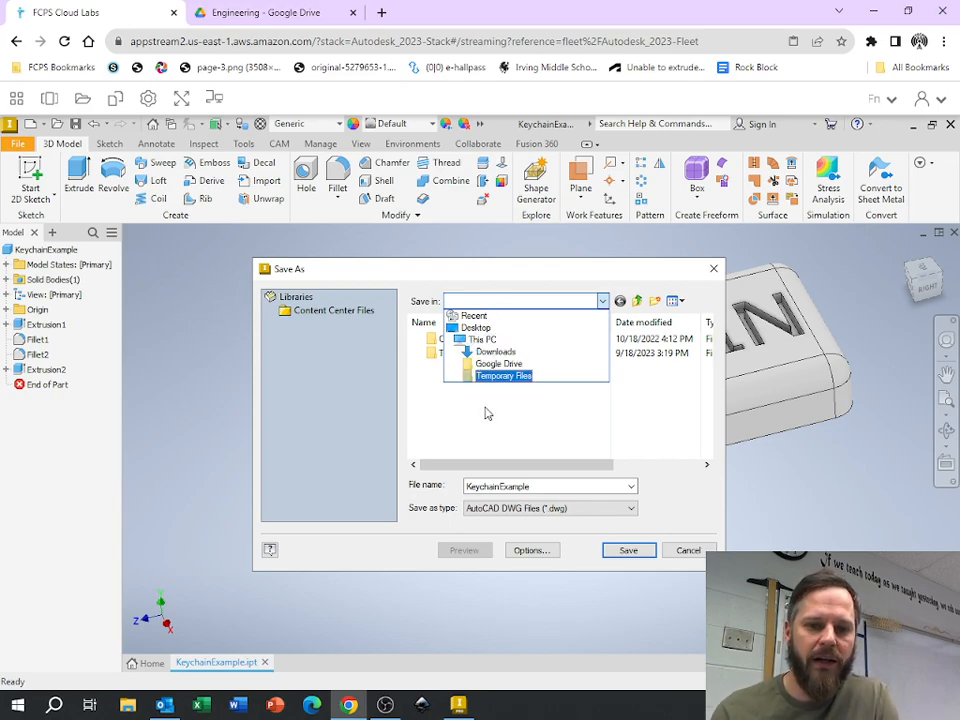
{"action": "mouse_move", "coordinate": [500, 430]}
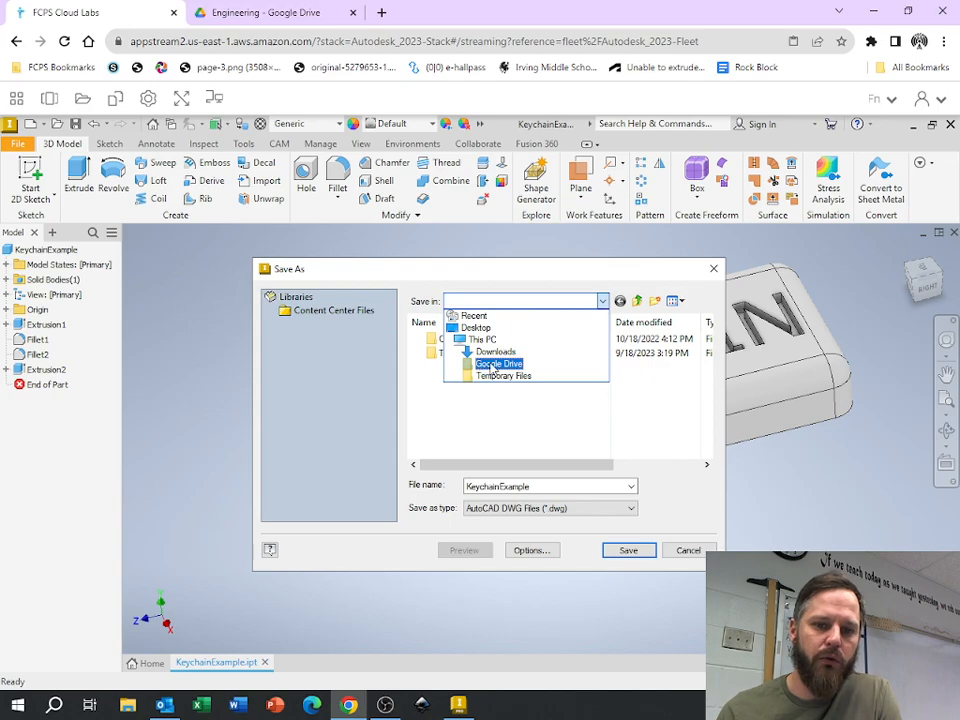
- Browse Google Drive > My Drive > Engineering and select the KeychainExample file name for replacement
{"action": "left_click", "coordinate": [498, 364]}
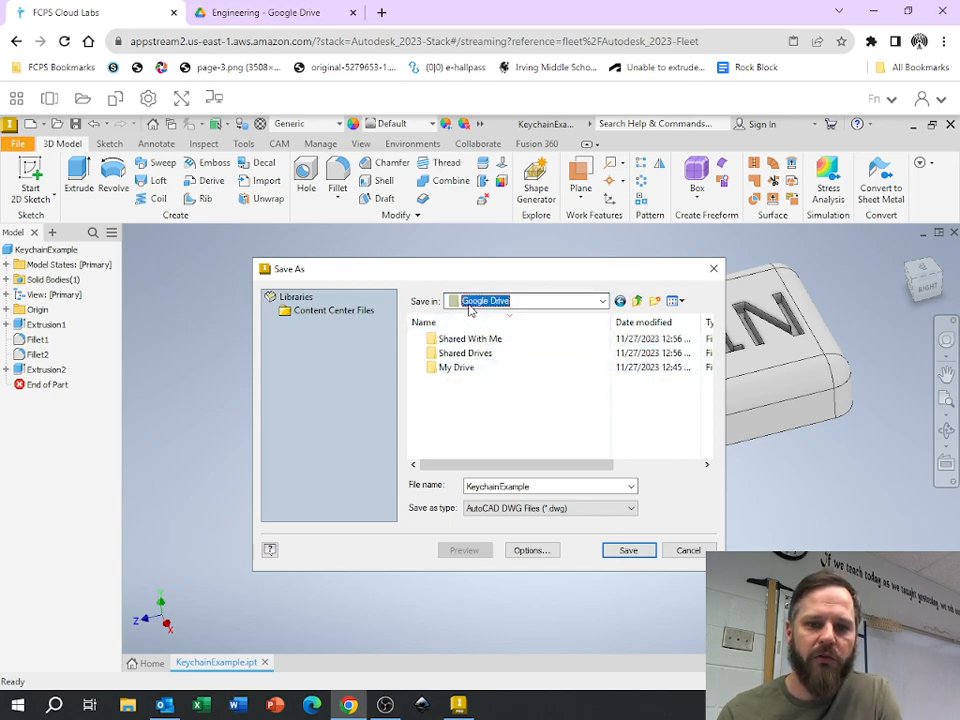
{"action": "left_click", "coordinate": [456, 368]}
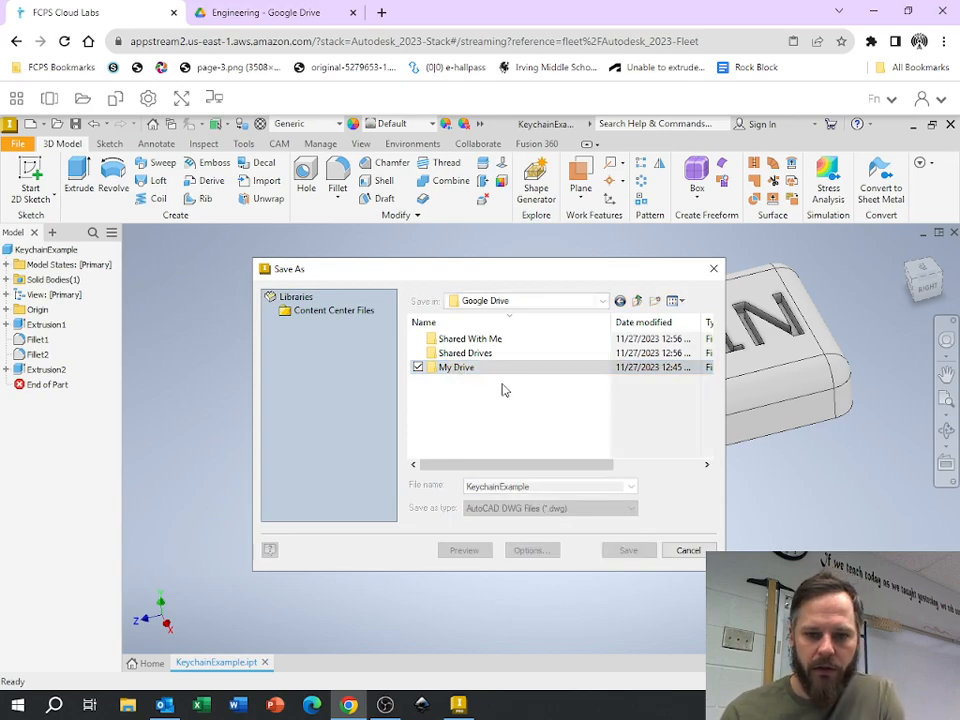
{"action": "double_click", "coordinate": [456, 368]}
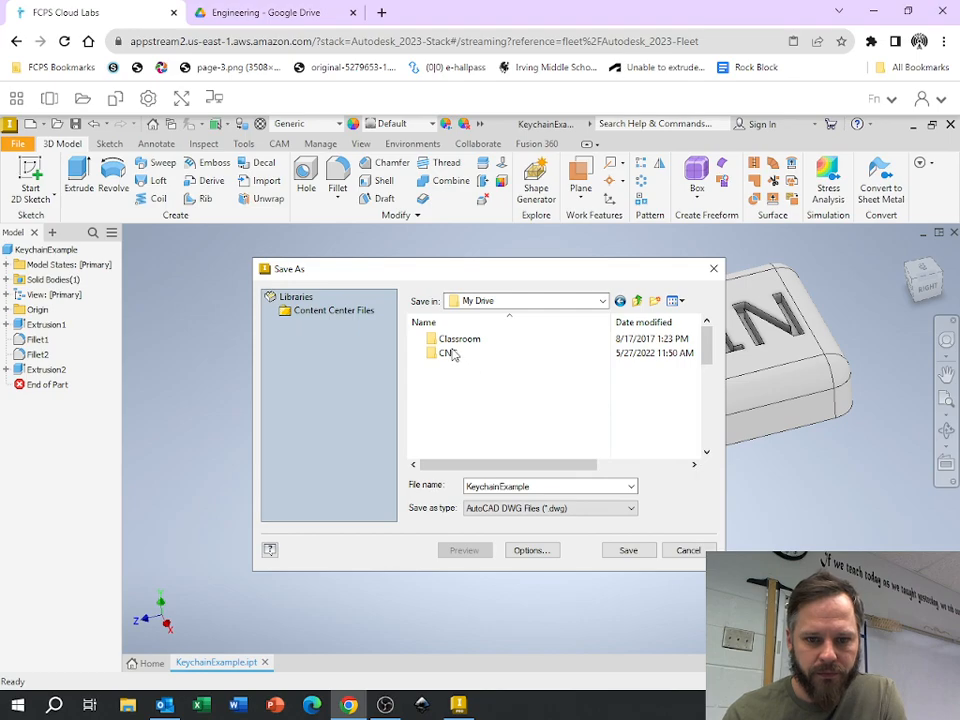
{"action": "scroll", "scroll_direction": "down", "scroll_amount": 3}
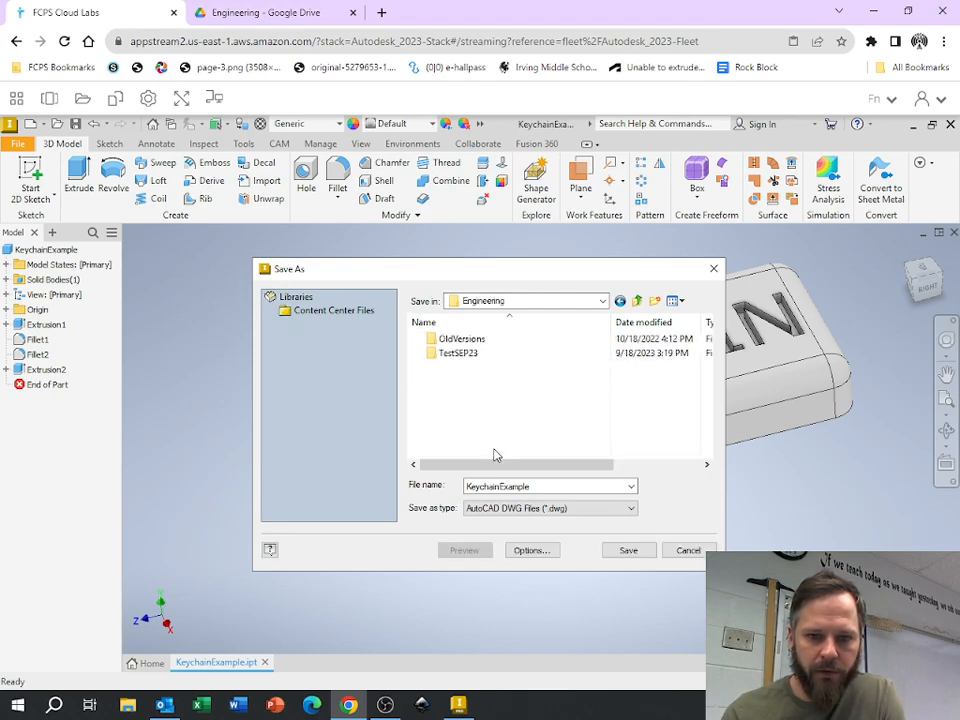
{"action": "left_click", "coordinate": [548, 486]}
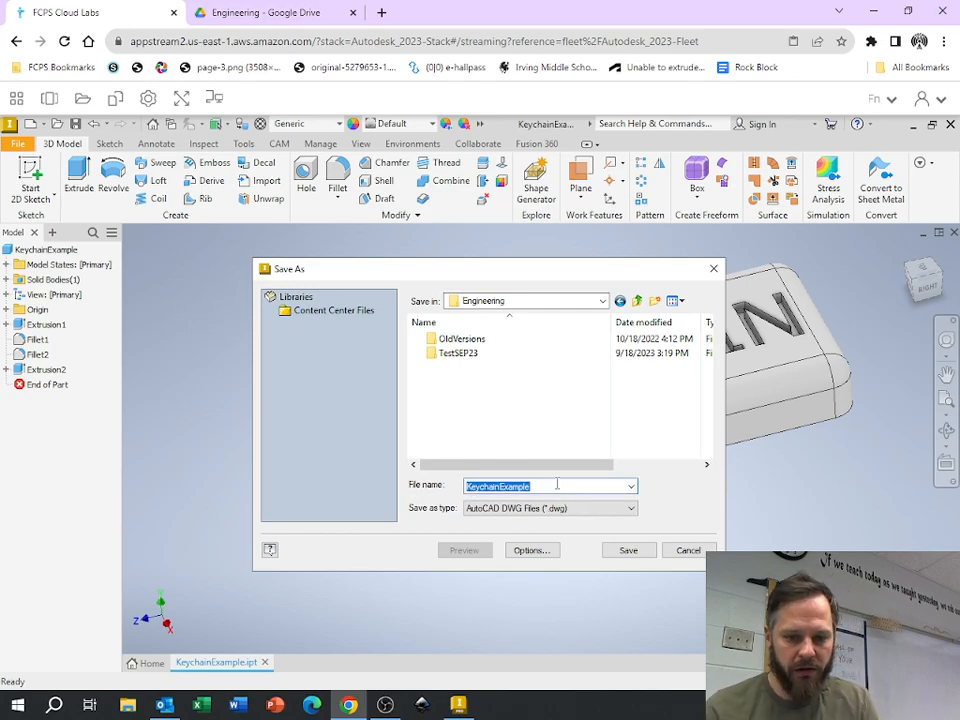
- Save the model as MrBrownKeychain with type STL Files (*.stl) in the Engineering folder
{"action": "type", "text": "MrBrownK"}
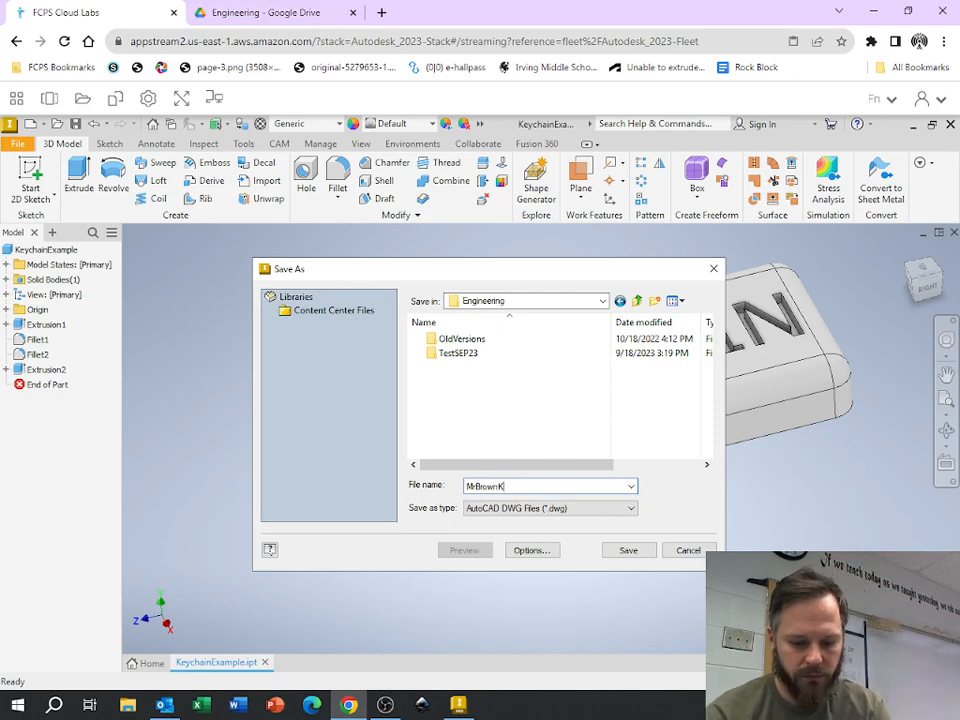
{"action": "type", "text": "eychain"}
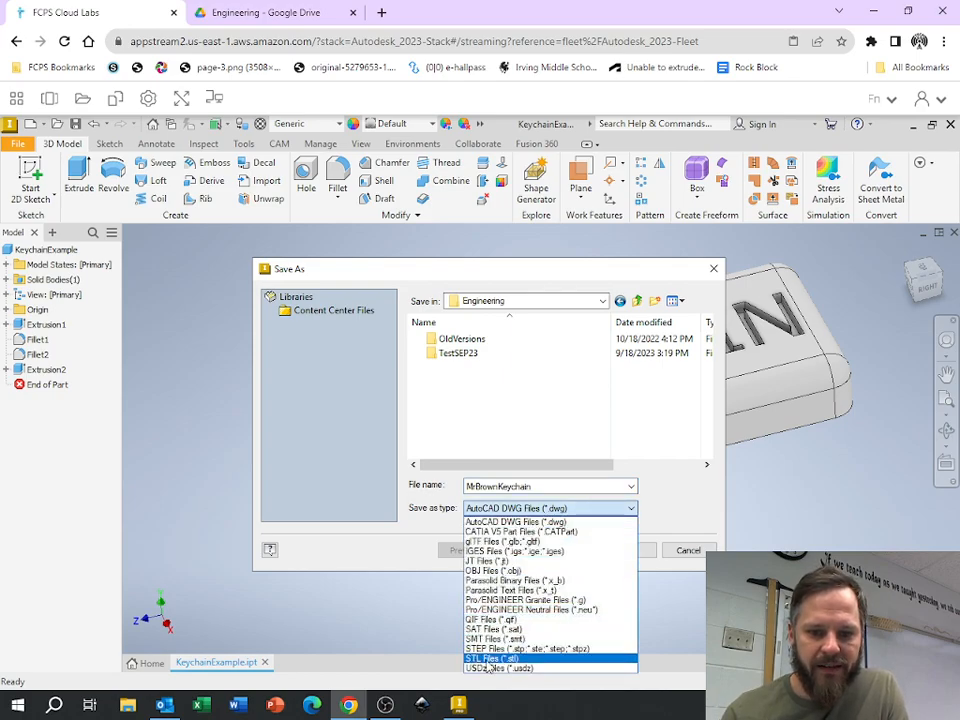
{"action": "left_click", "coordinate": [492, 656]}
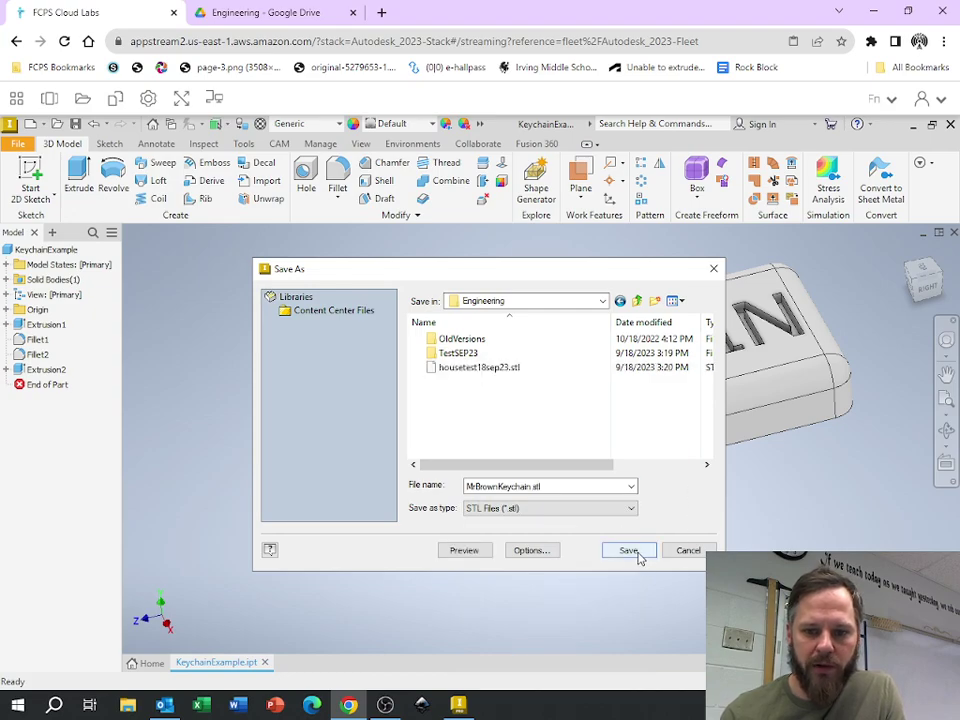
{"action": "left_click", "coordinate": [628, 550]}
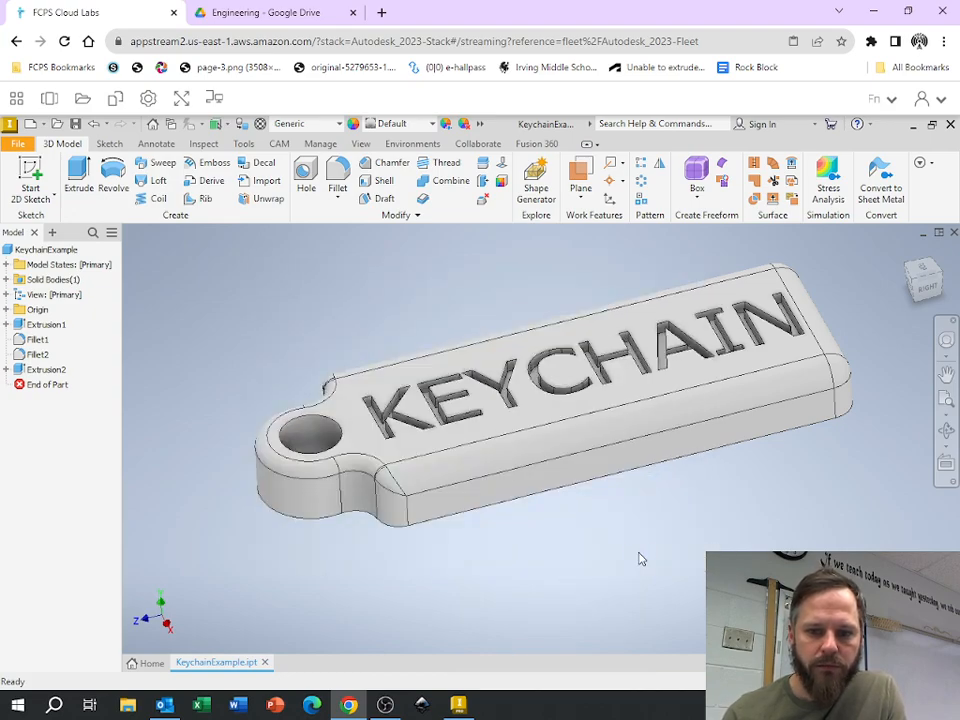
{"action": "mouse_move", "coordinate": [644, 558]}
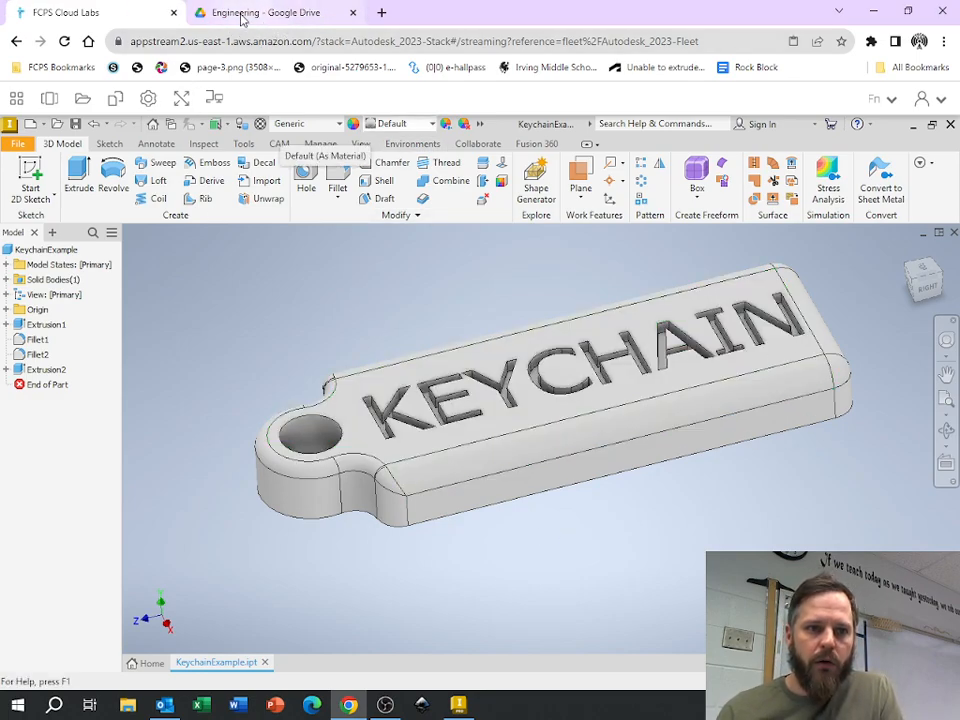
- In Drive's Engineering folder, download MrBrownKeychain.stl via its More actions menu
{"action": "left_click", "coordinate": [270, 12]}
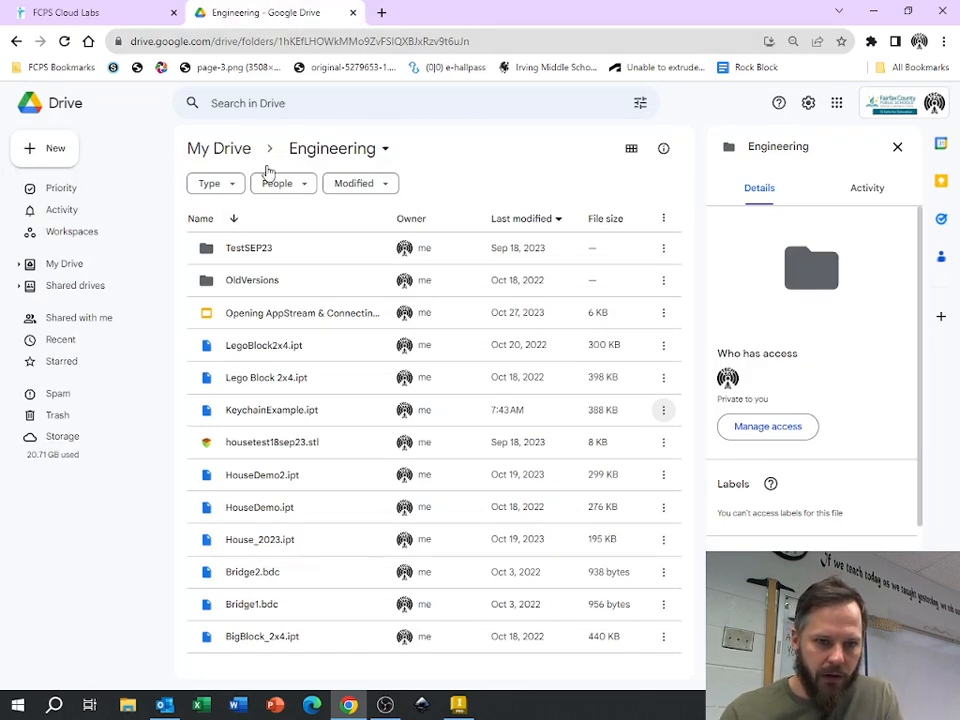
{"action": "mouse_move", "coordinate": [344, 150]}
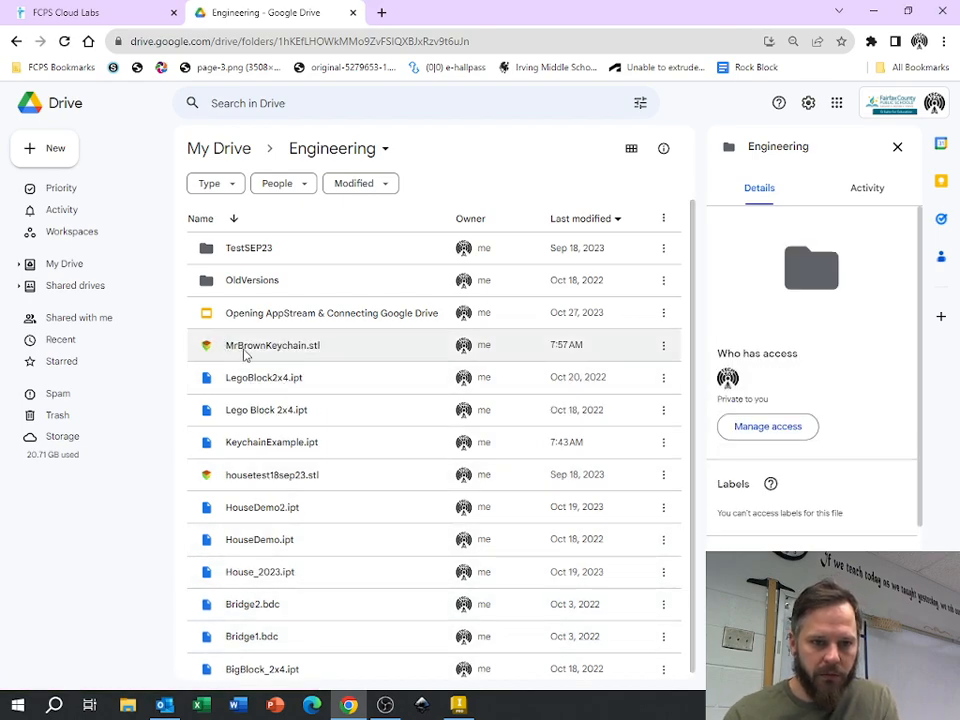
{"action": "left_click", "coordinate": [272, 344]}
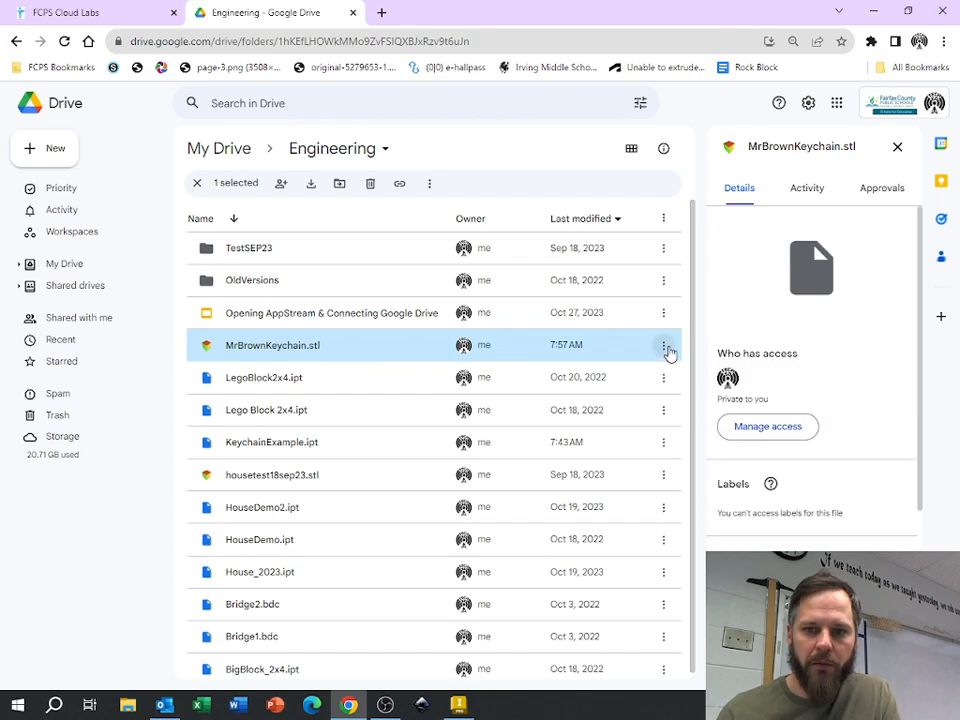
{"action": "mouse_move", "coordinate": [664, 344]}
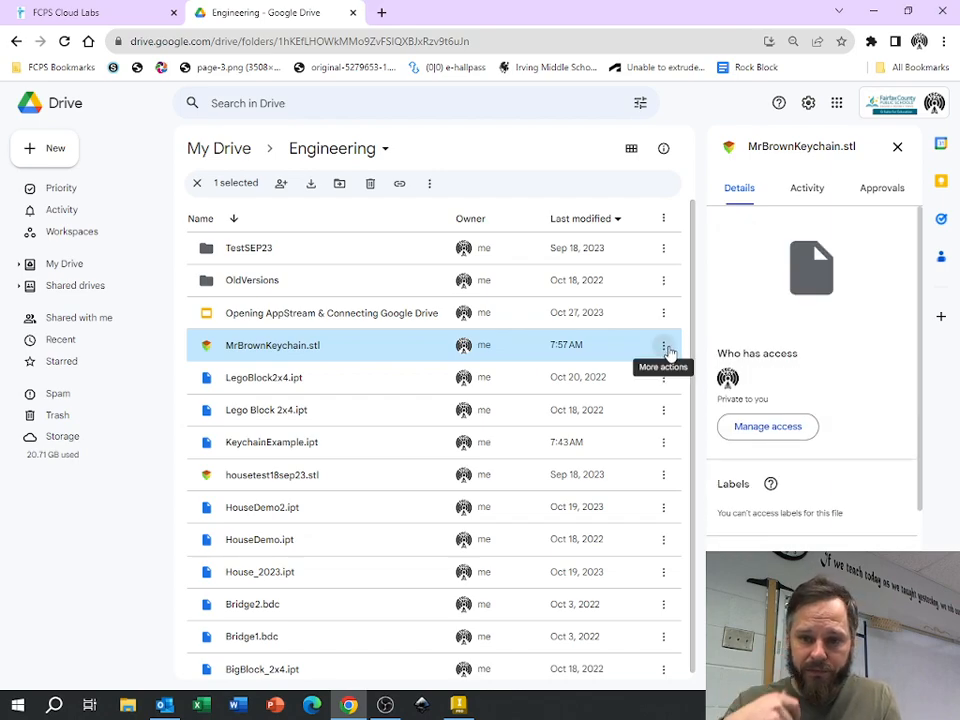
{"action": "left_click", "coordinate": [664, 344]}
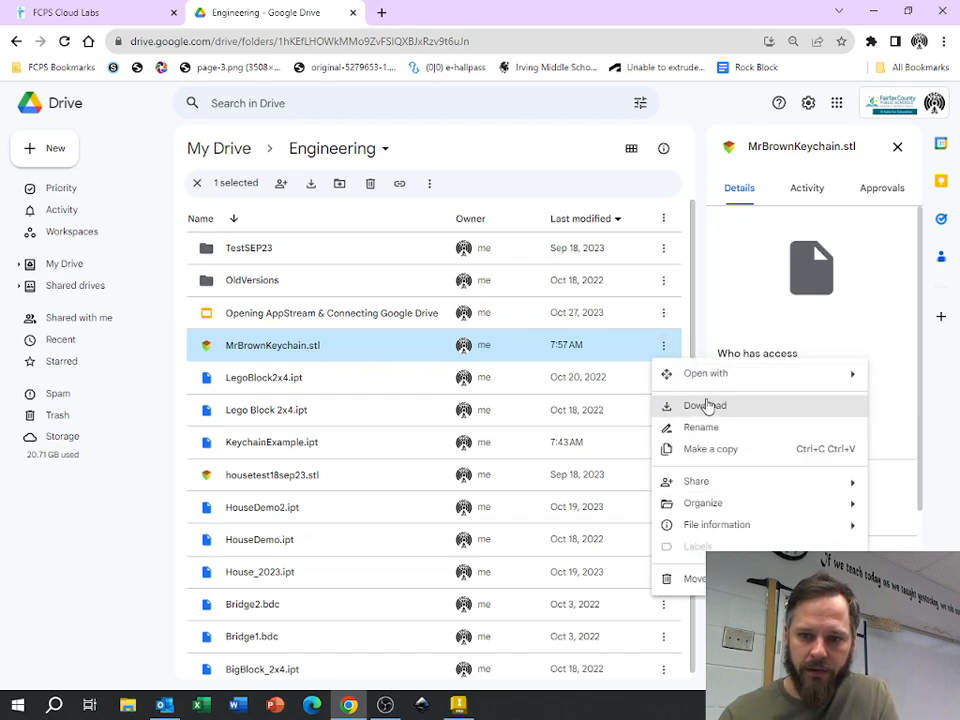
{"action": "left_click", "coordinate": [704, 404]}
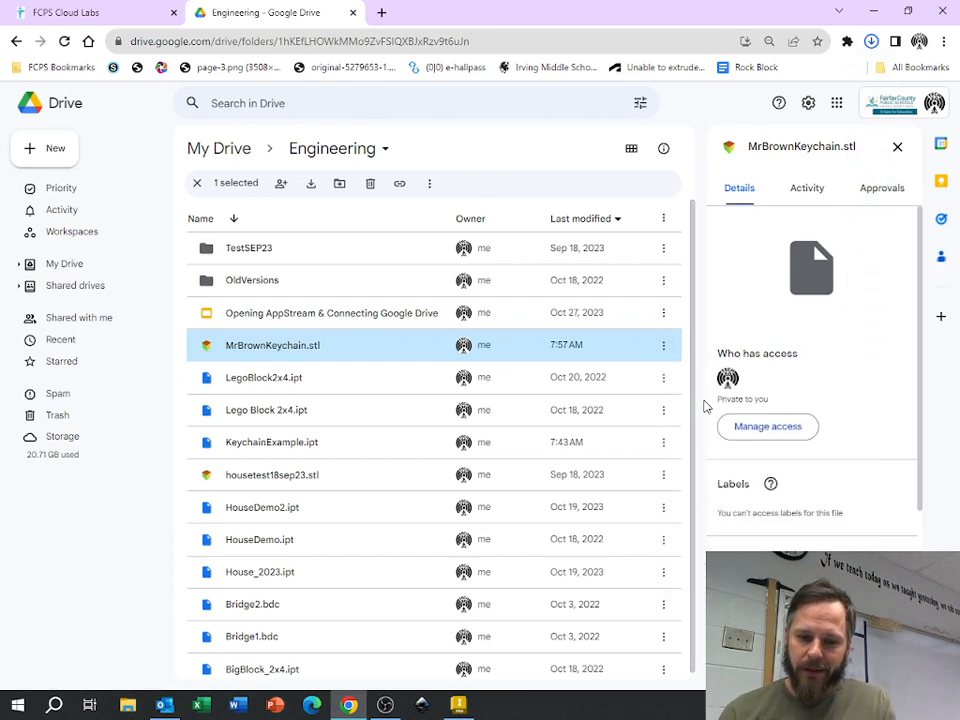
- Show This PC in File Explorer and open the empty ENFAIN (E:) USB drive
{"action": "left_click", "coordinate": [310, 184]}
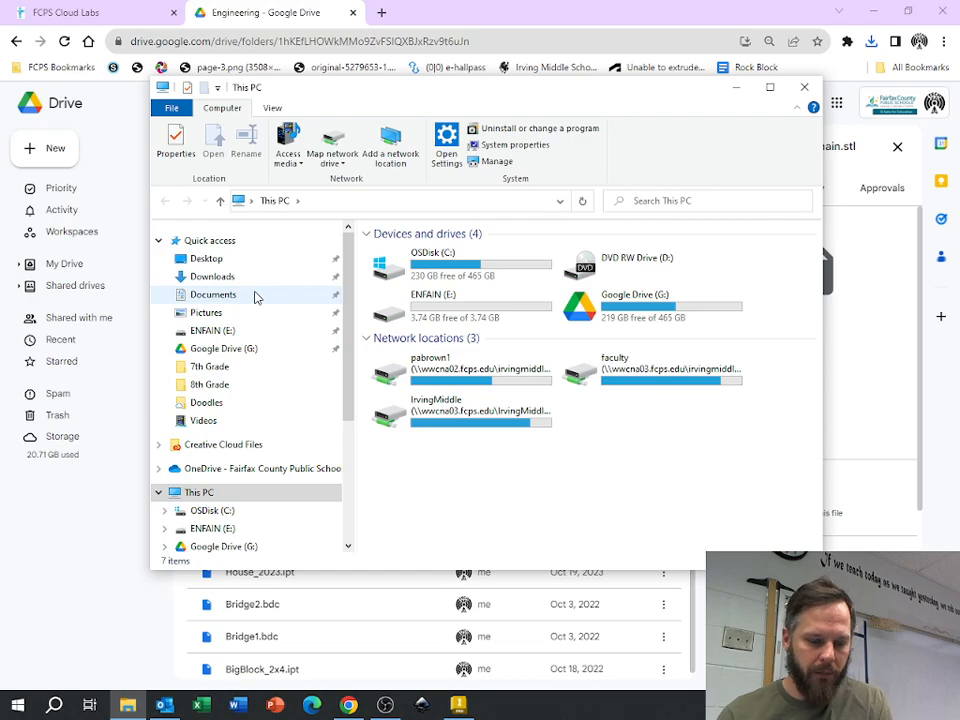
{"action": "mouse_move", "coordinate": [276, 330]}
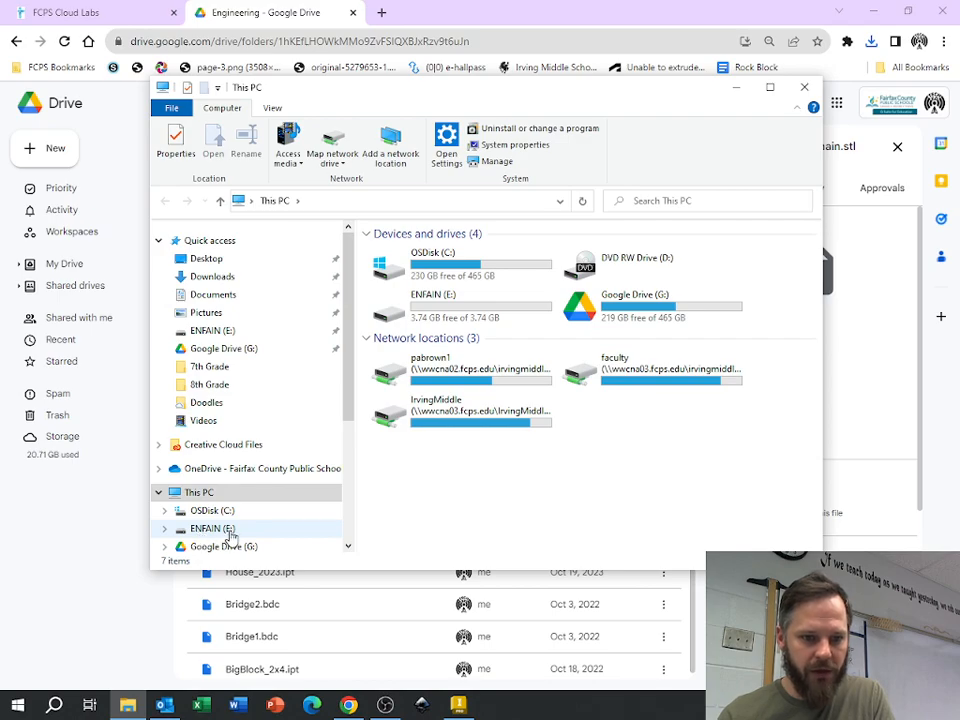
{"action": "left_click", "coordinate": [208, 528]}
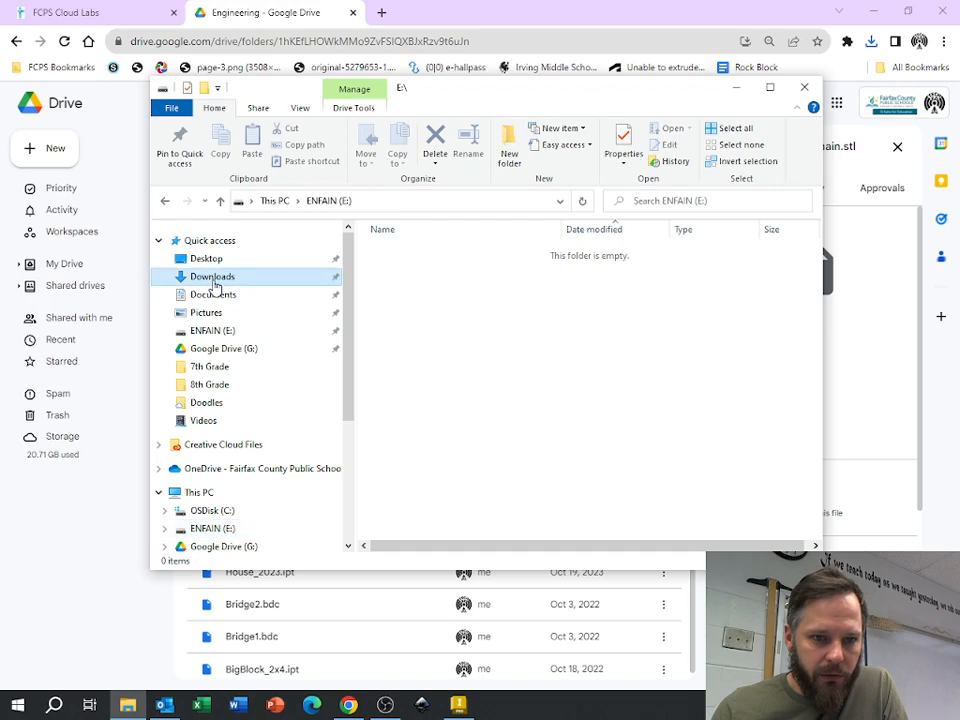
- Drag MrBrownKeychain.stl from Downloads onto the ENFAIN (E:) drive to copy it
{"action": "left_click", "coordinate": [212, 276]}
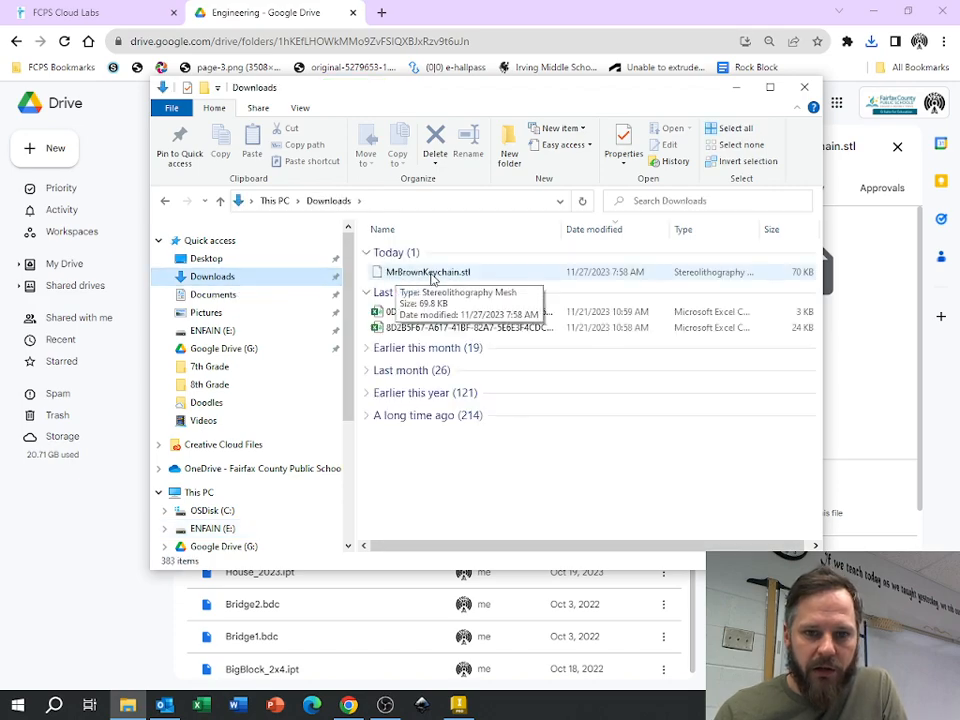
{"action": "left_click", "coordinate": [424, 272]}
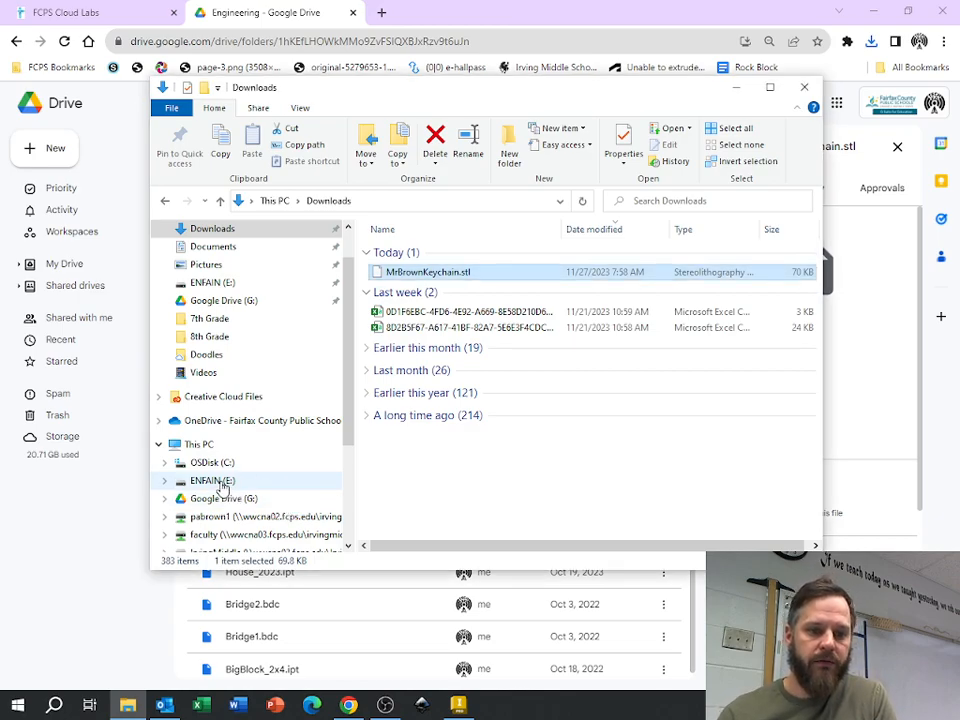
{"action": "left_click", "coordinate": [208, 480]}
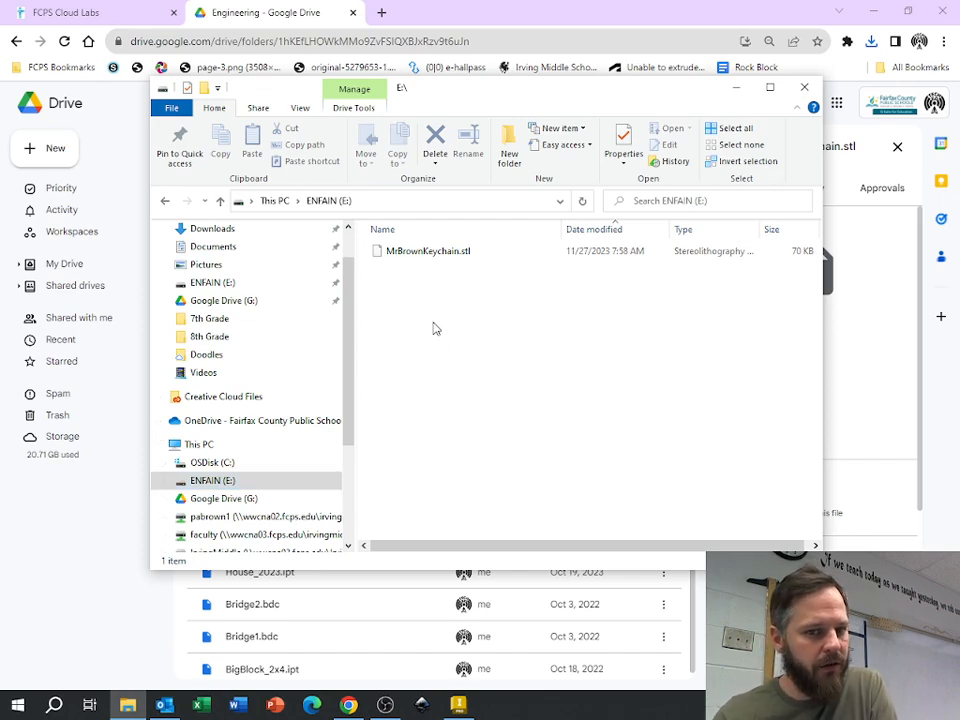
{"action": "mouse_move", "coordinate": [440, 342]}
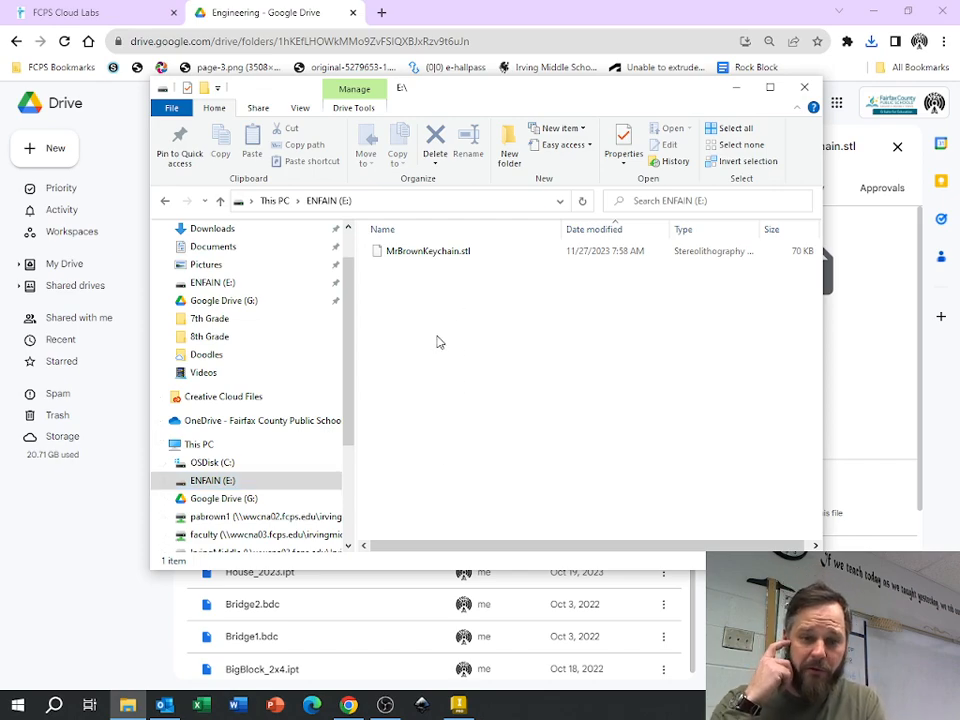
{"action": "mouse_move", "coordinate": [522, 118]}
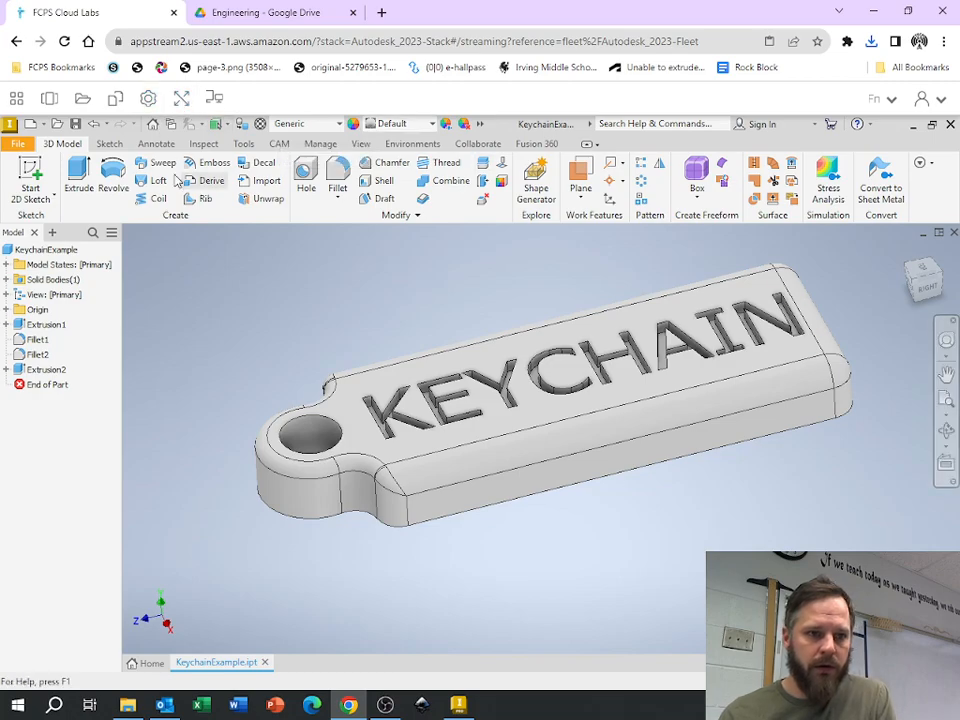
- Glance at Inventor's File > Export options without exporting, then return to the Drive file list
{"action": "left_click", "coordinate": [14, 144]}
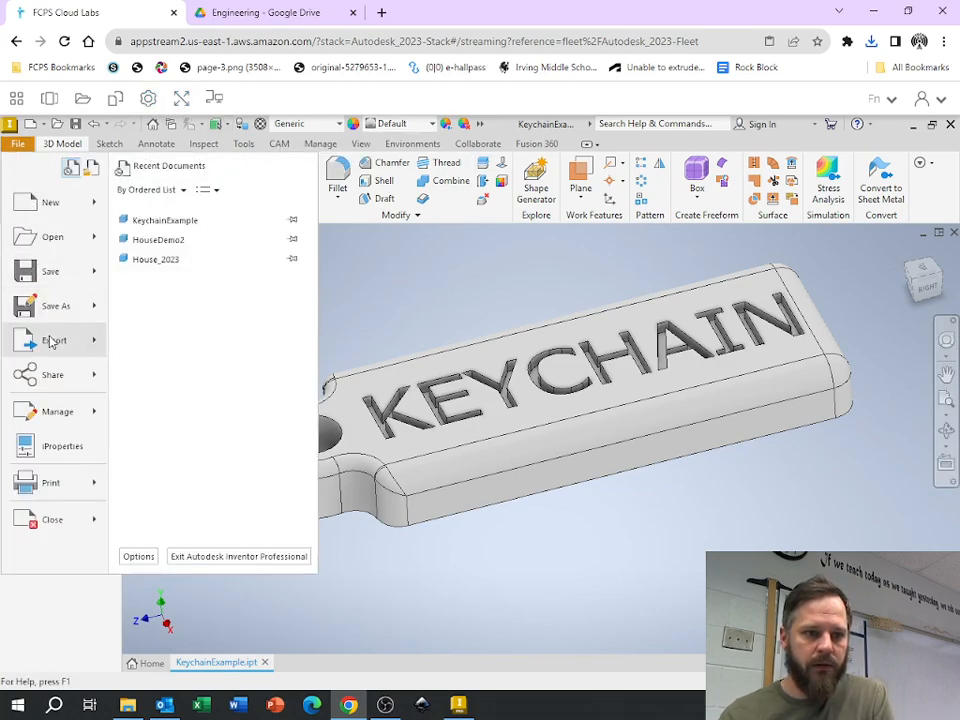
{"action": "left_click", "coordinate": [52, 340]}
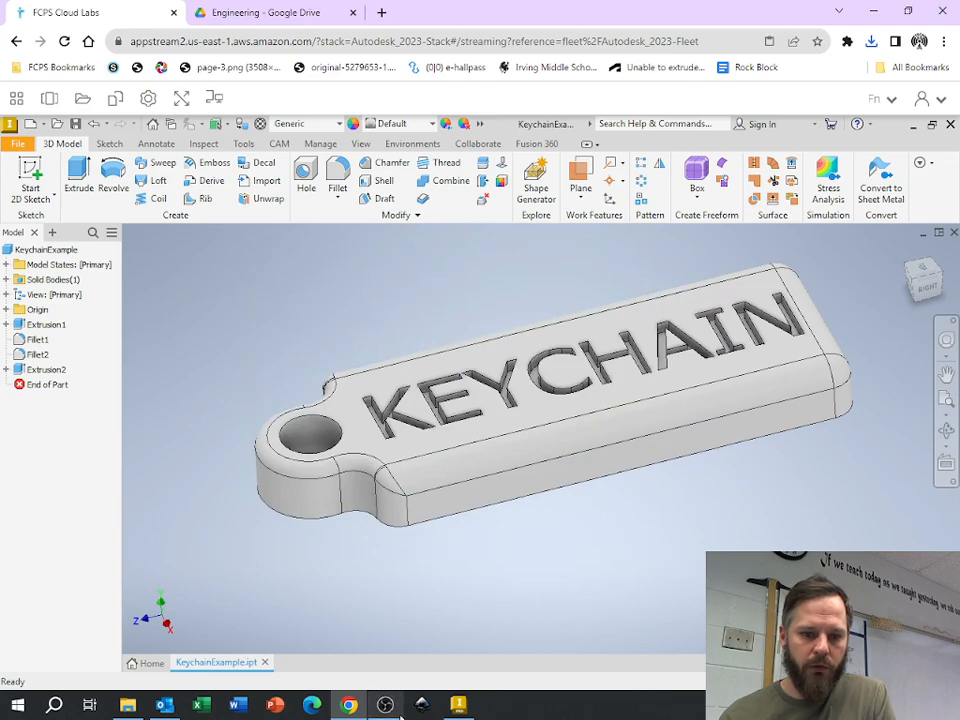
{"action": "left_click", "coordinate": [270, 12]}
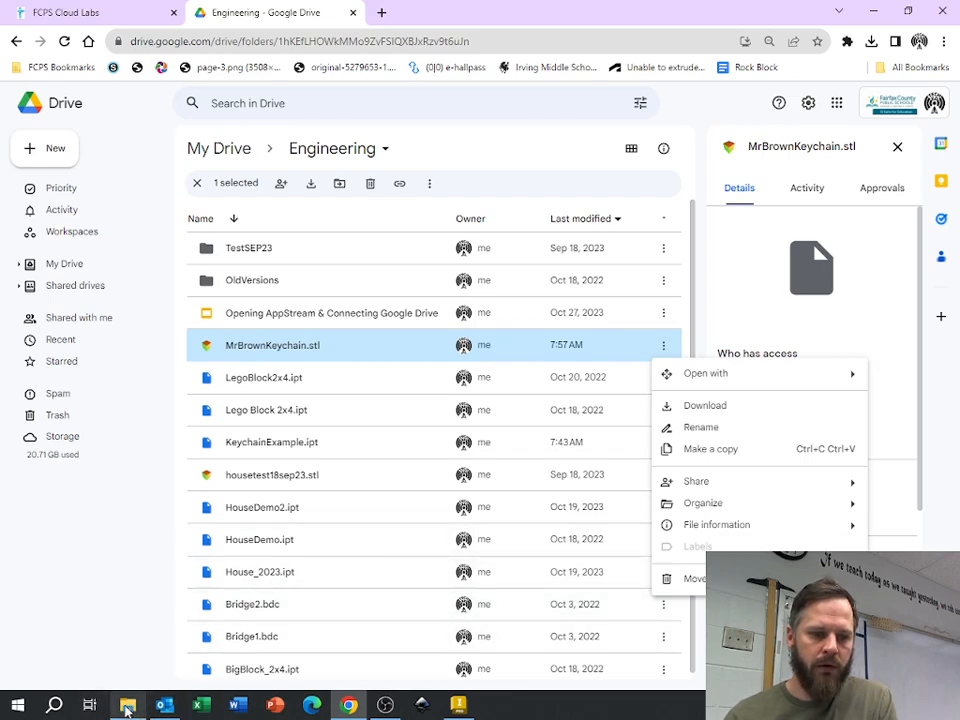
- Return to File Explorer and show the Downloads folder containing MrBrownKeychain.stl
{"action": "left_click", "coordinate": [128, 704]}
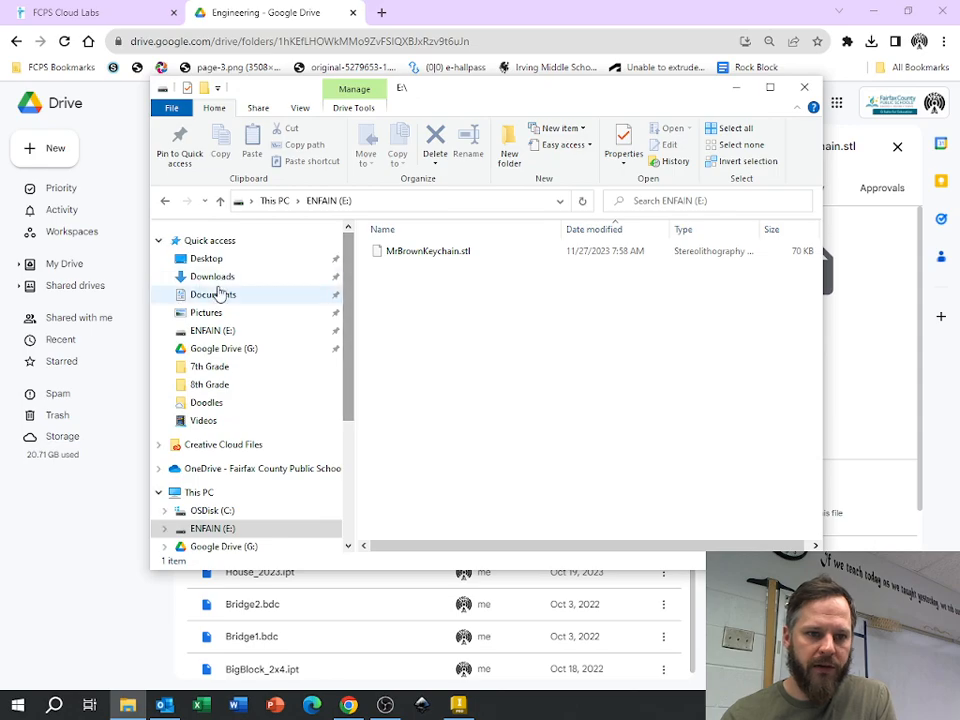
{"action": "left_click", "coordinate": [212, 276]}
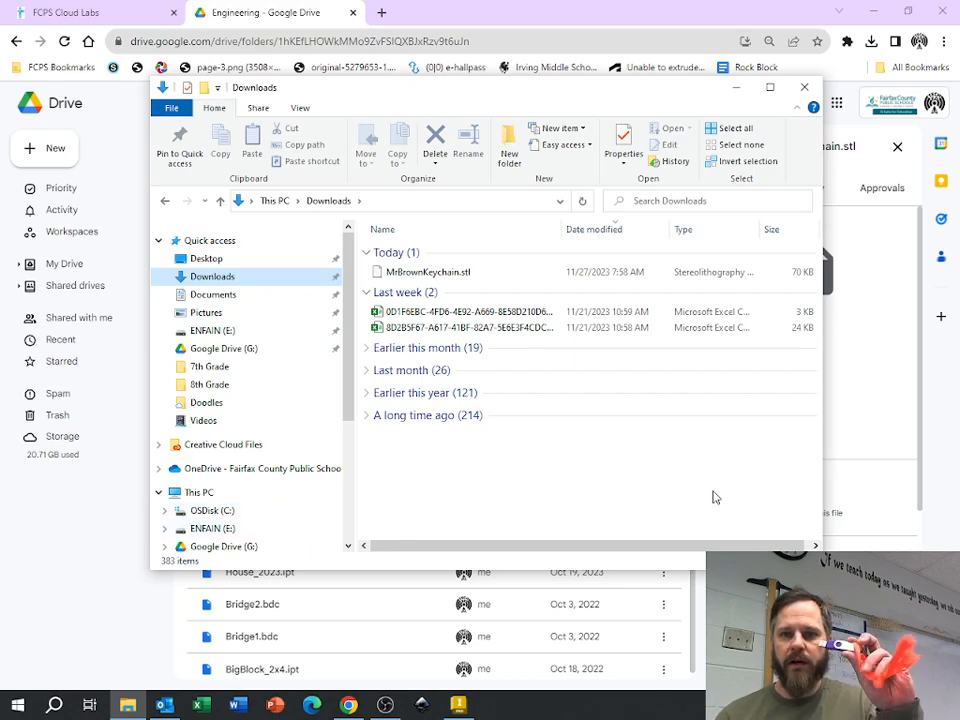
{"action": "mouse_move", "coordinate": [732, 542]}
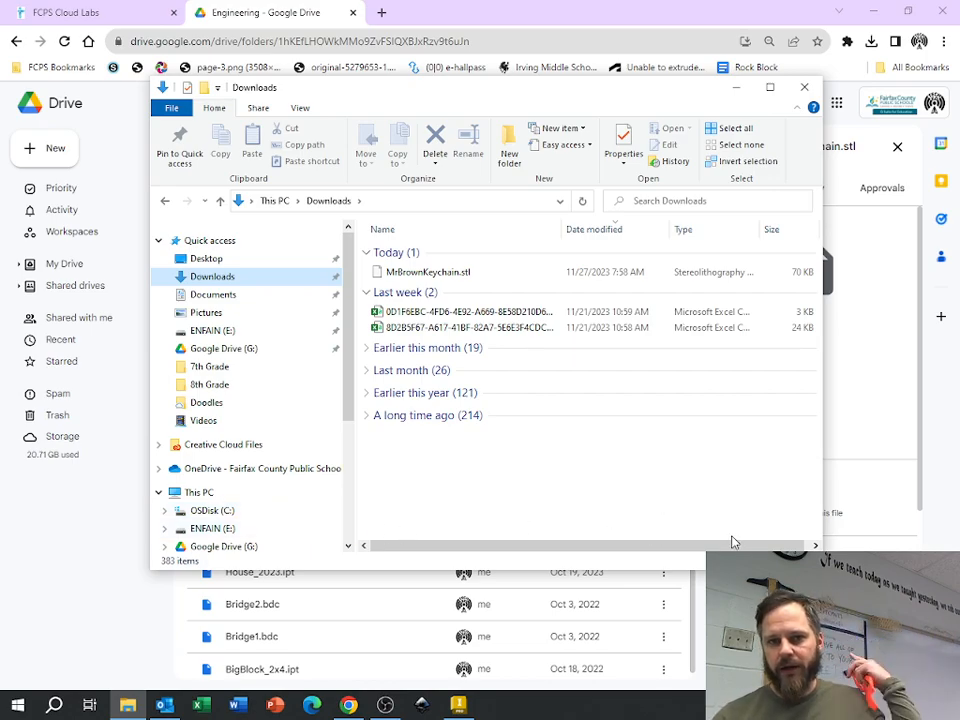